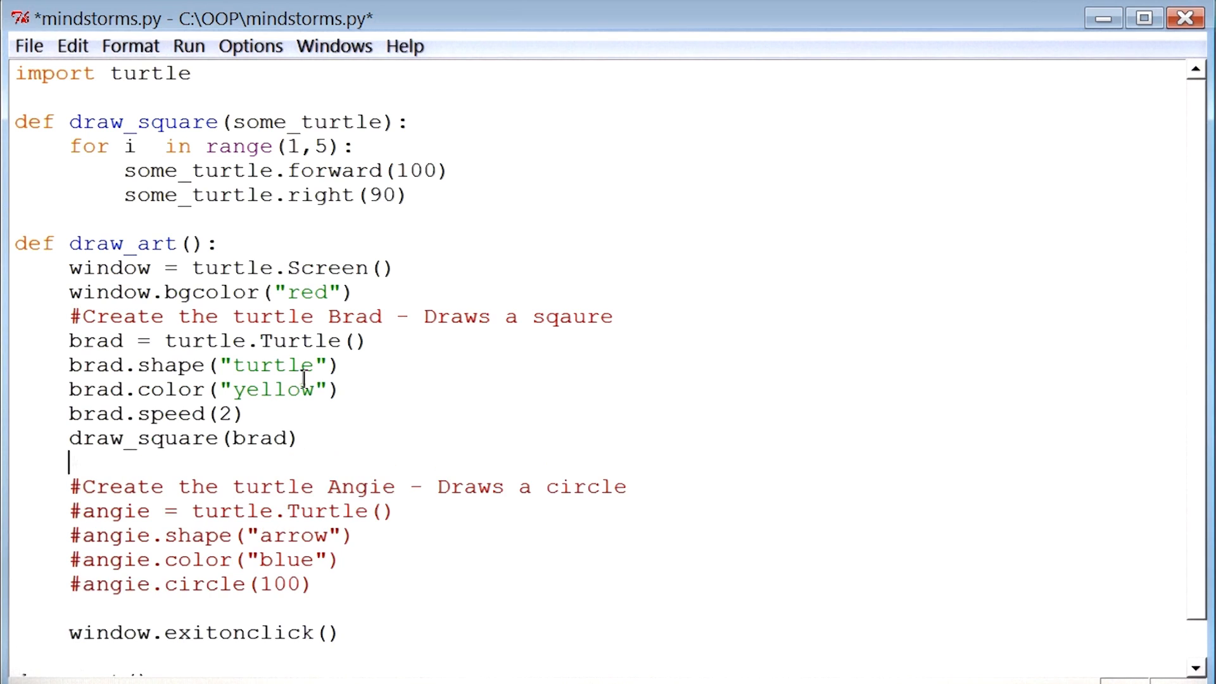
# Step: Type brad.right(10) on the line after draw_square(brad) in draw_art
pyautogui.write('brad.rig')
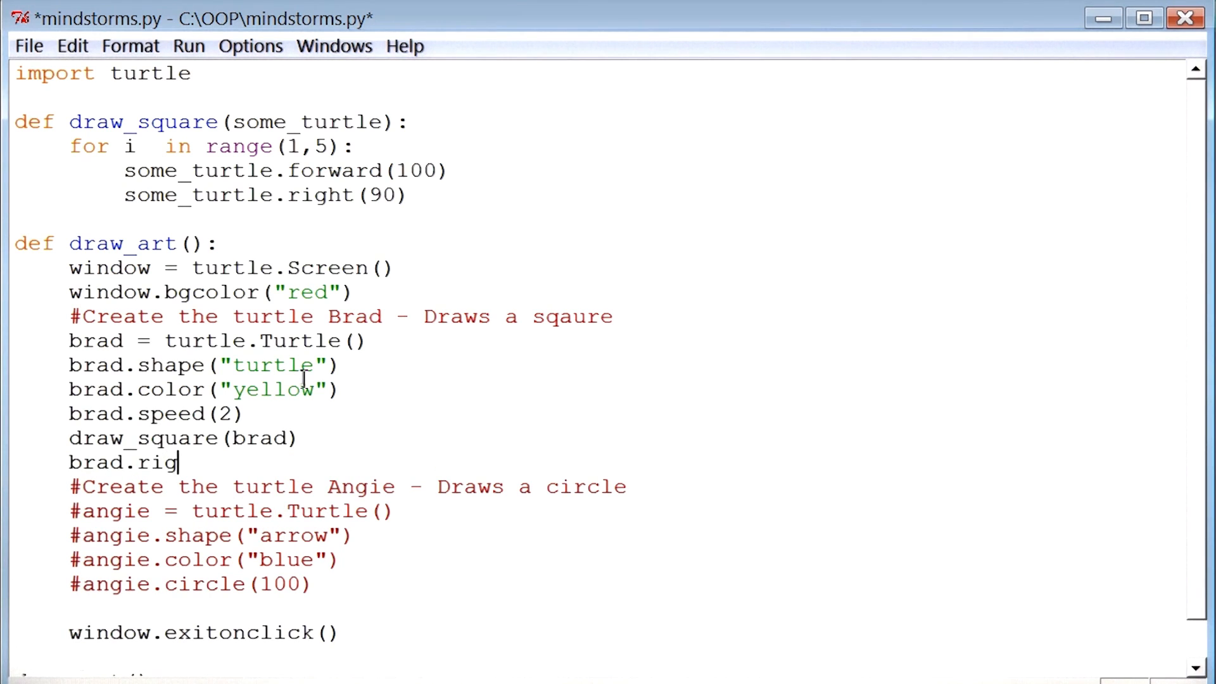
pyautogui.write('ht(10)')
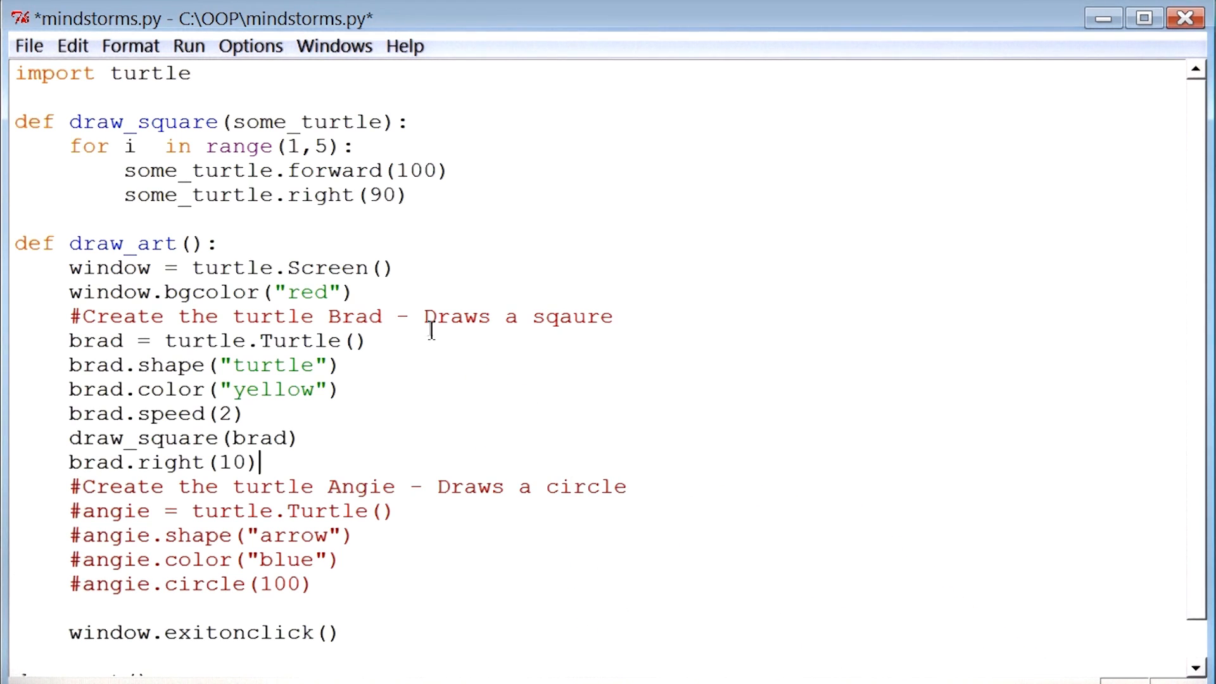
# Step: Insert 'for i in range(1,5):' above draw_square(brad) and indent the loop body
pyautogui.write('f')
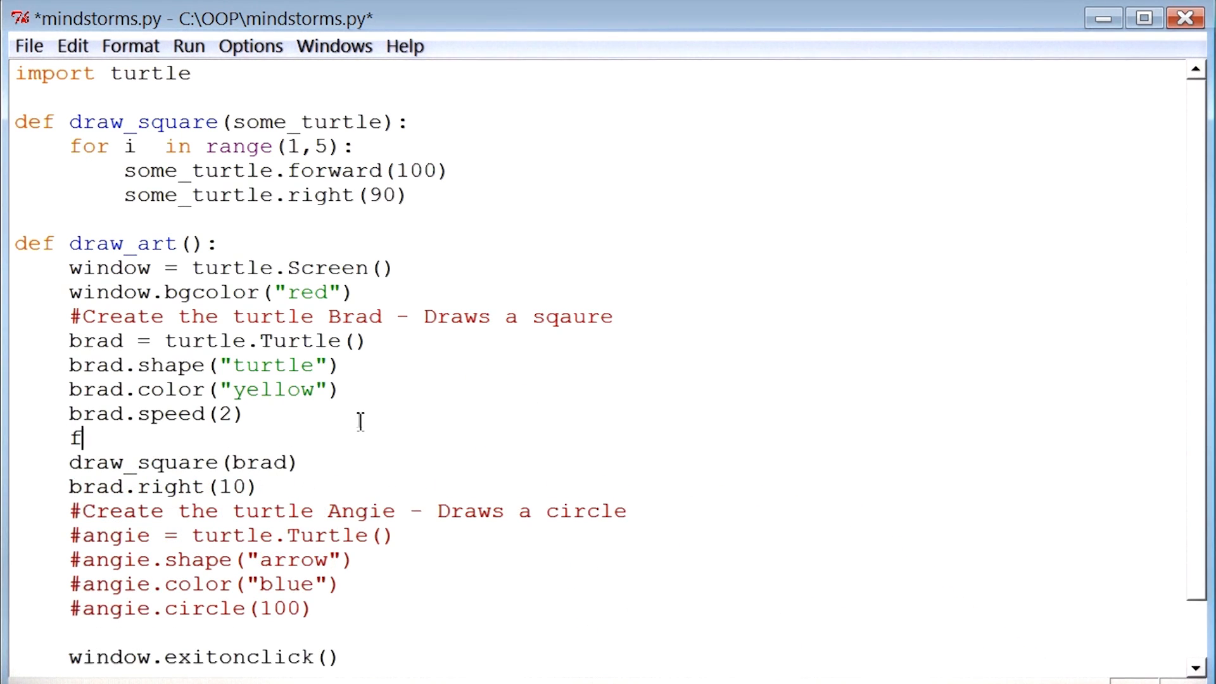
pyautogui.write('or i i')
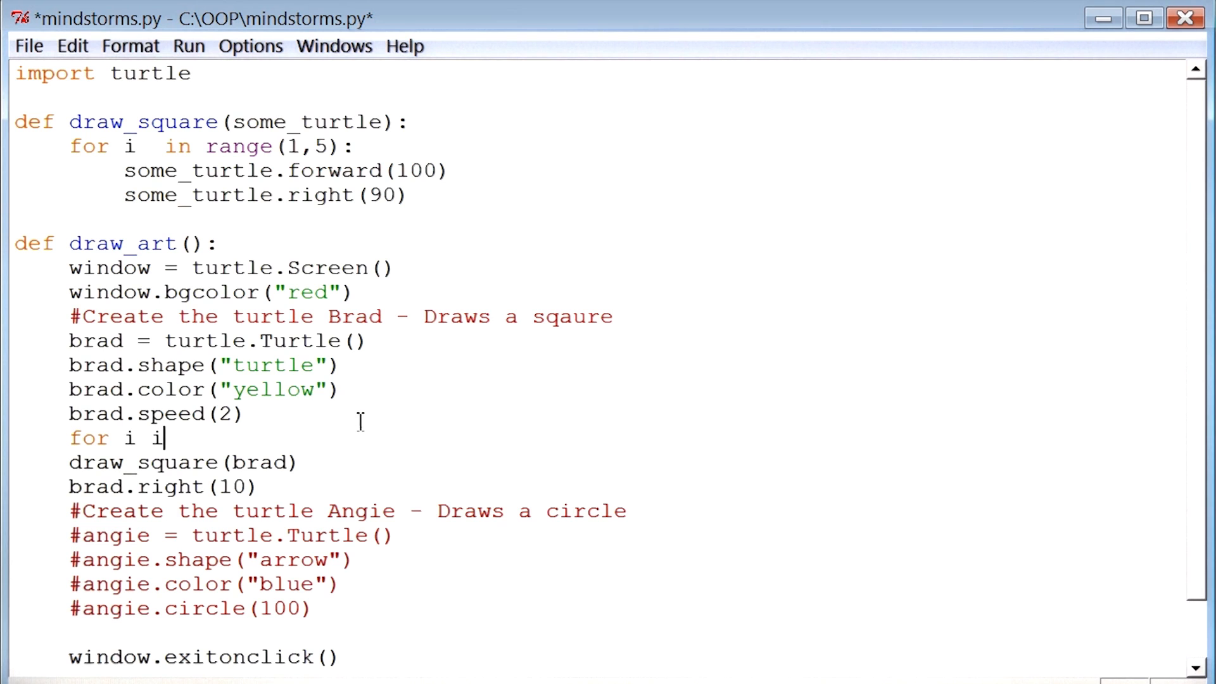
pyautogui.write('n range(')
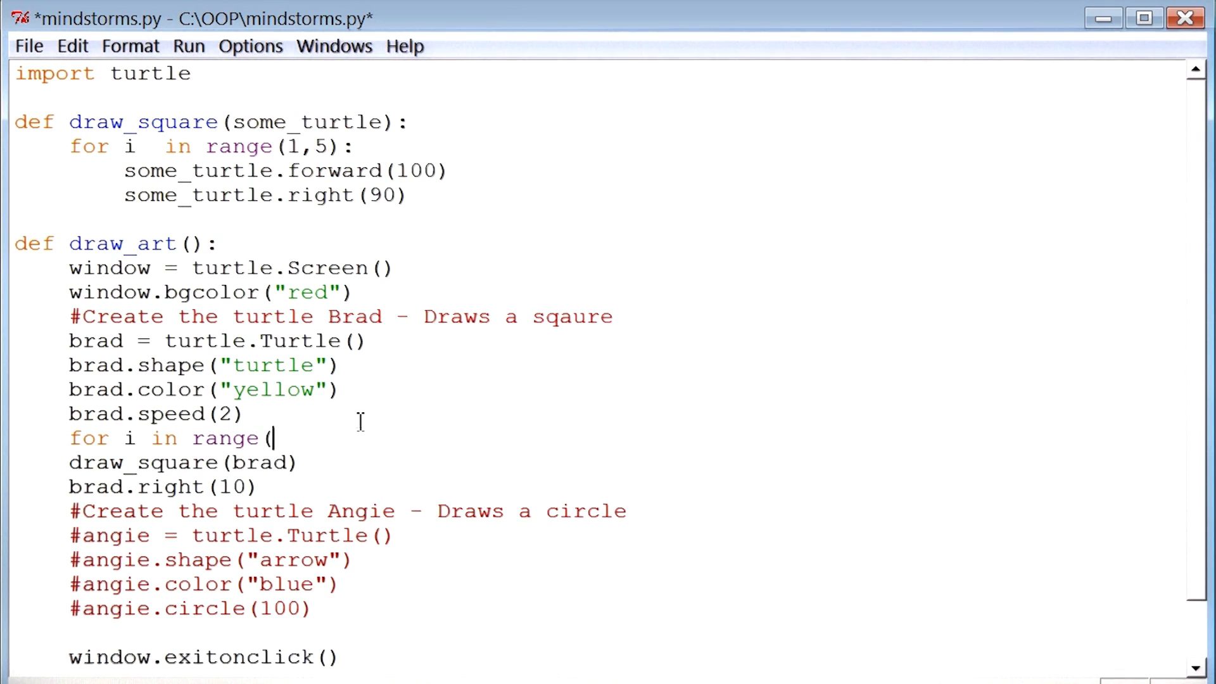
pyautogui.write('1,5)')
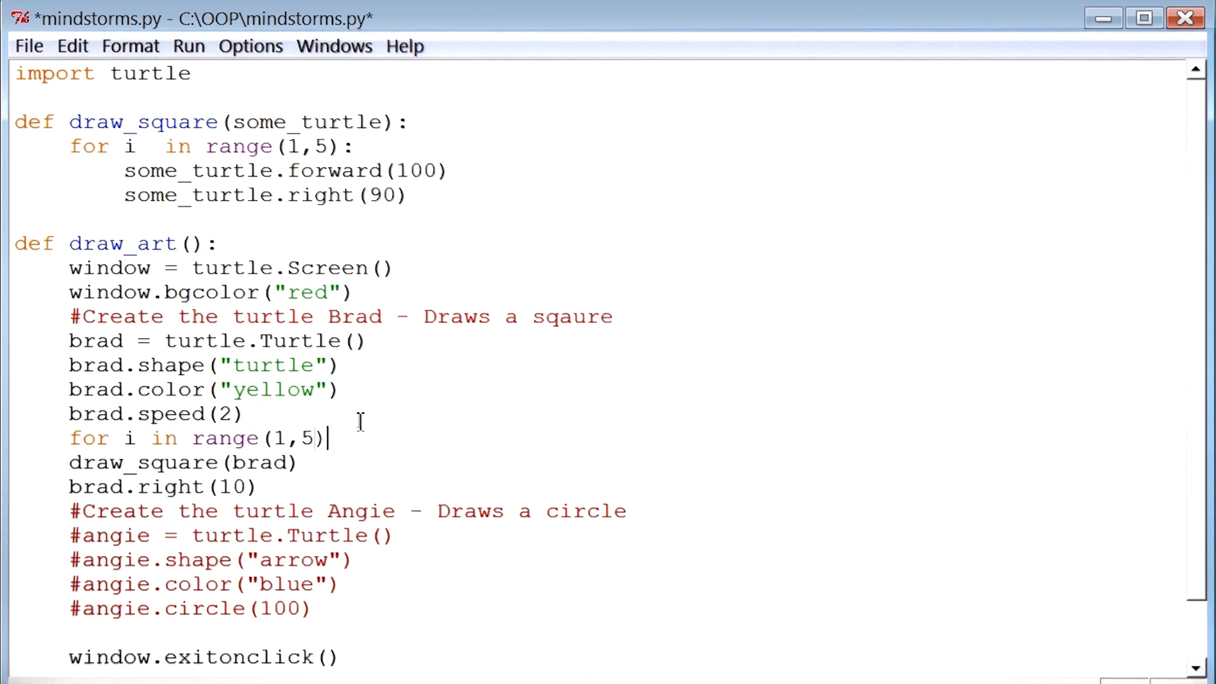
pyautogui.write(':')
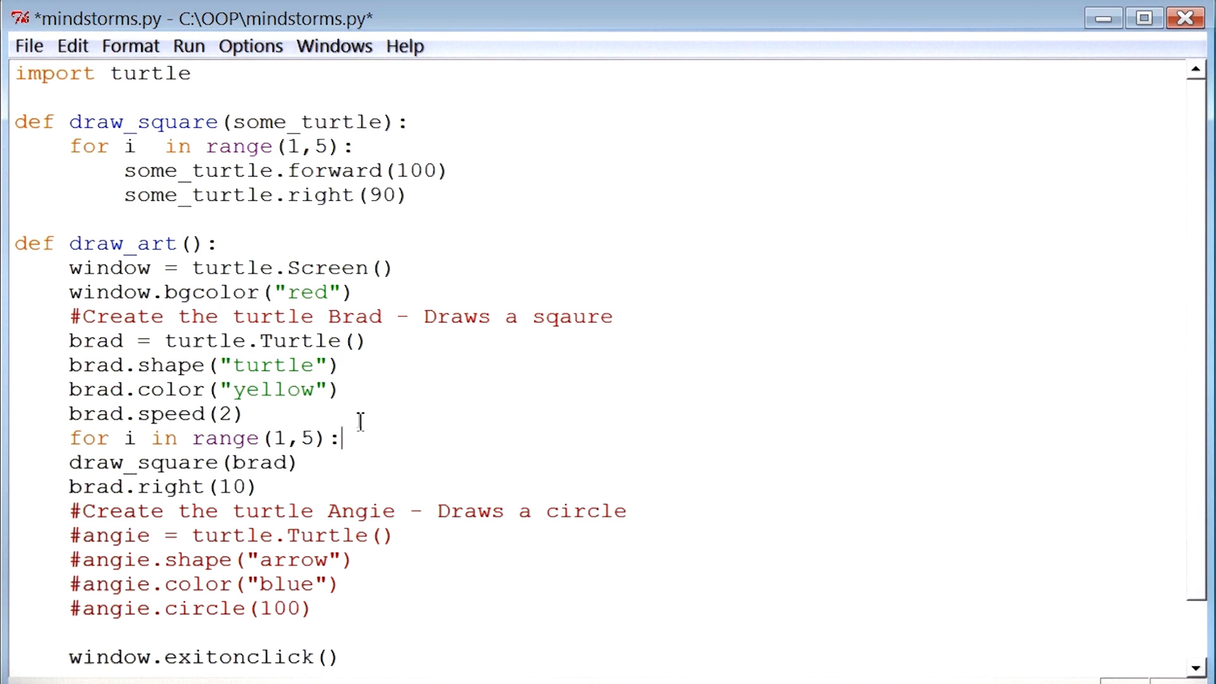
pyautogui.press('Tab')
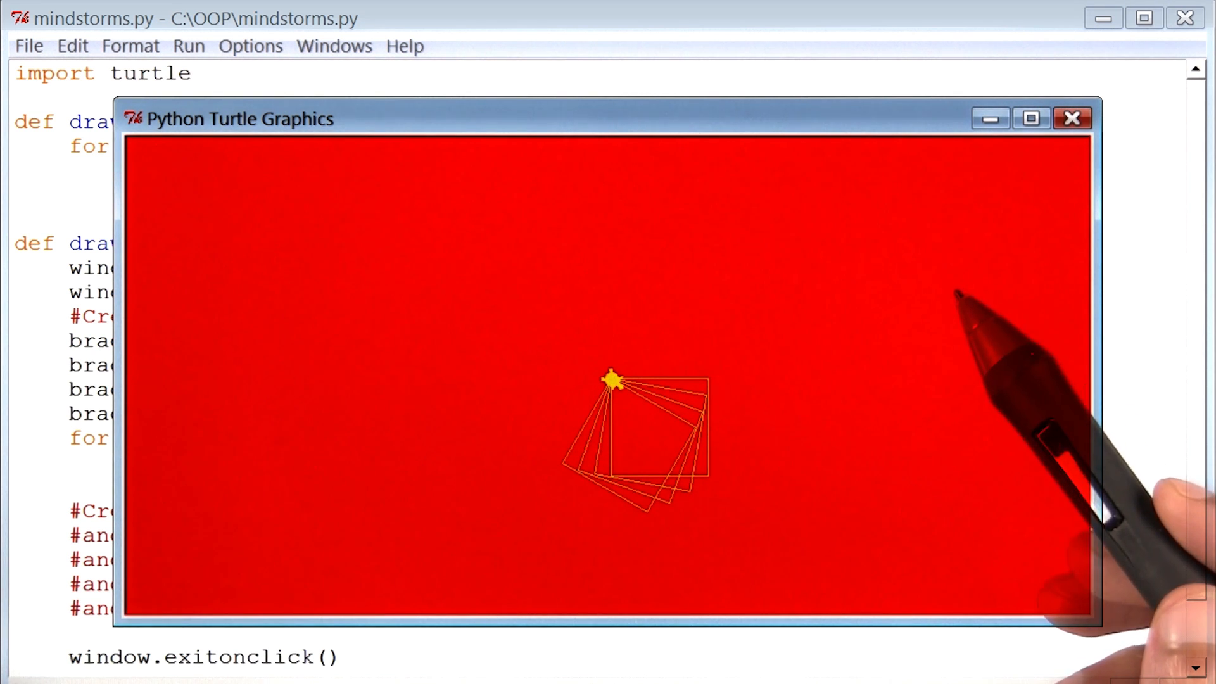
pyautogui.moveTo(725, 318)
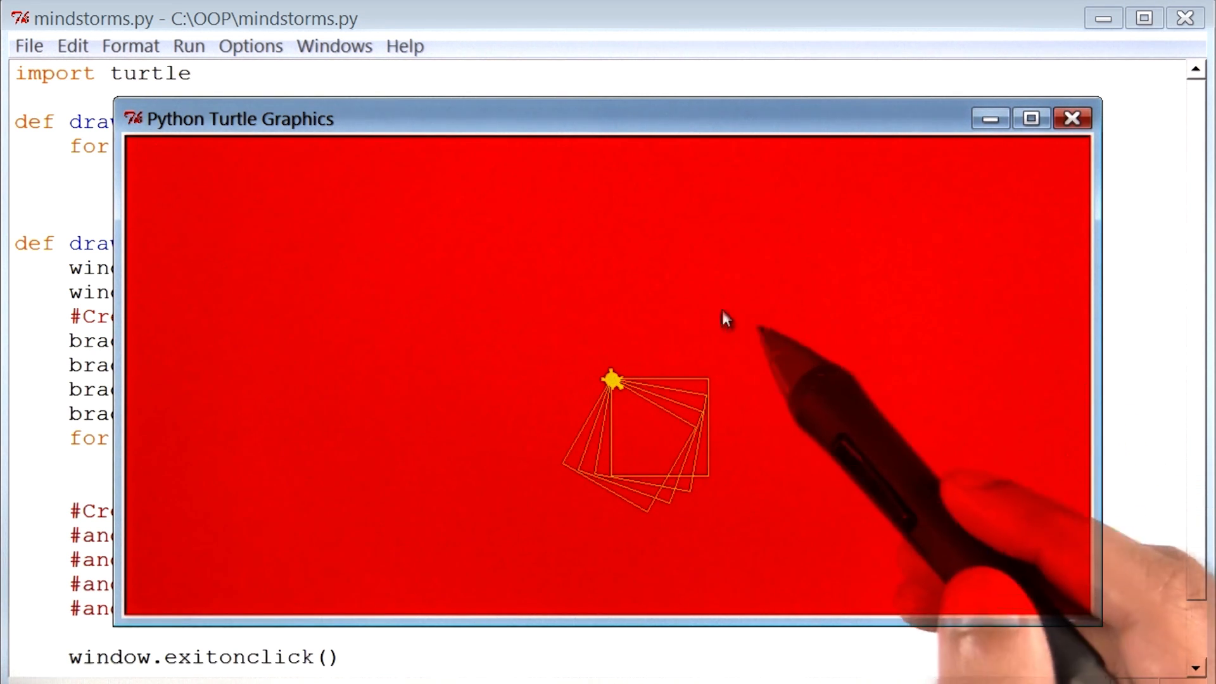
pyautogui.moveTo(856, 367)
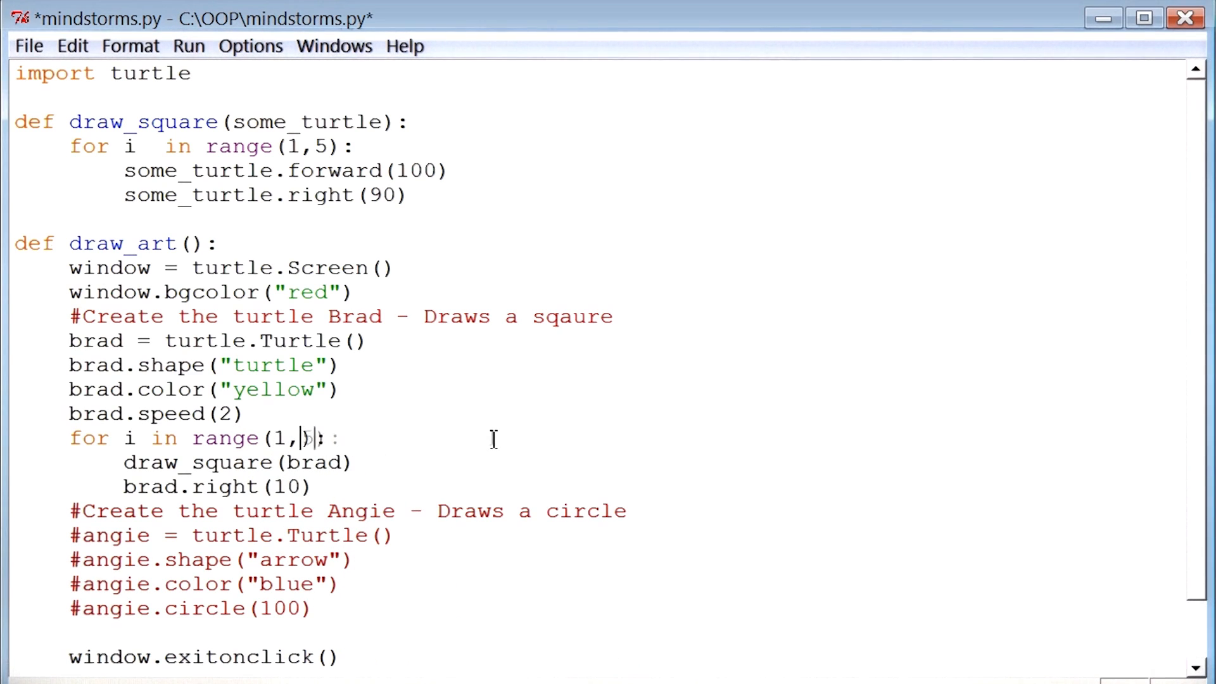
# Step: Change the loop bound to range(1,37), save mindstorms.py, and rerun the module
pyautogui.write('37')
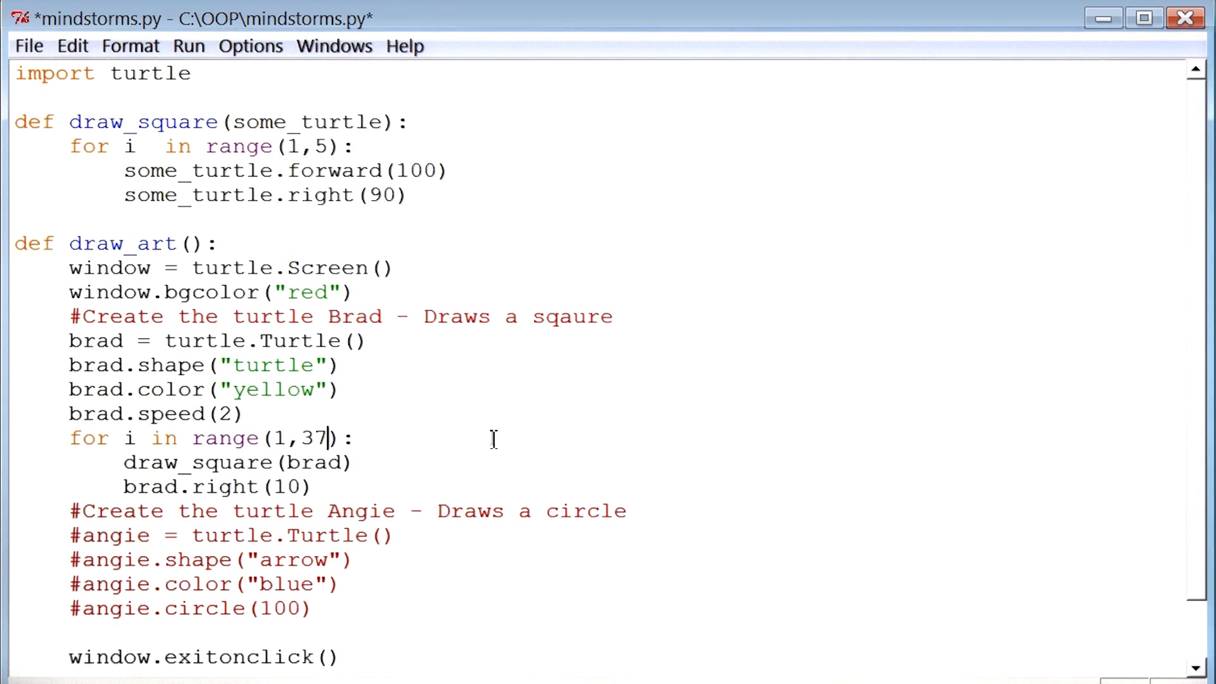
pyautogui.click(28, 46)
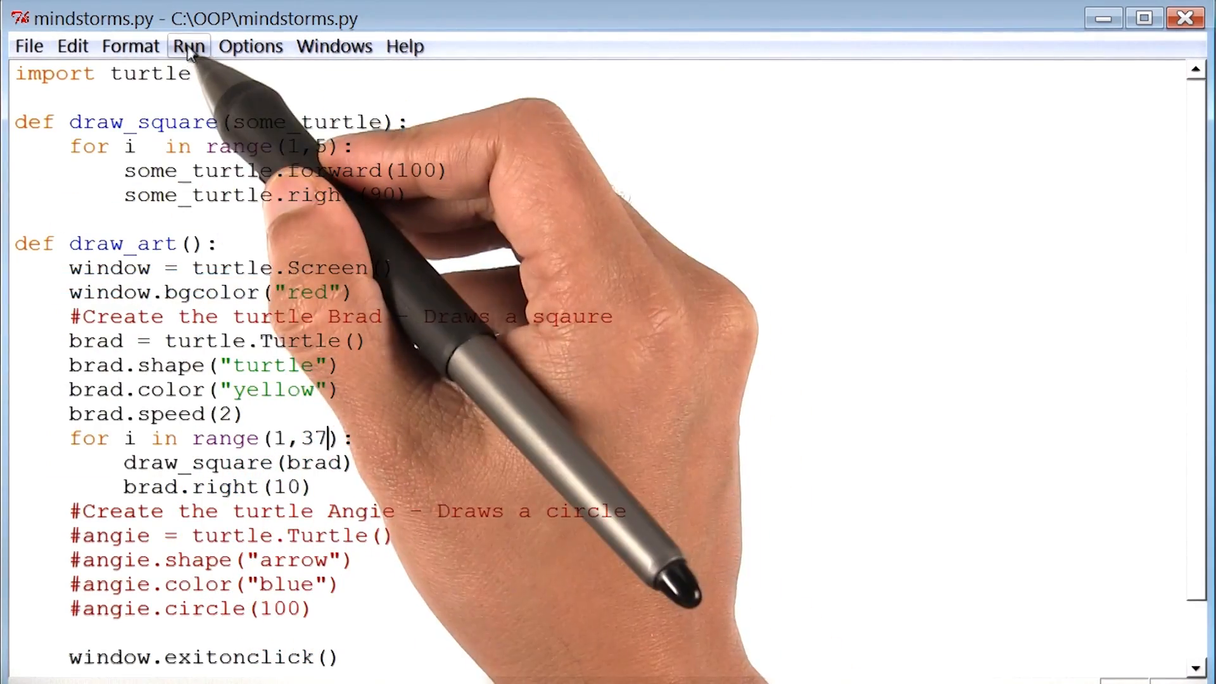
pyautogui.click(187, 46)
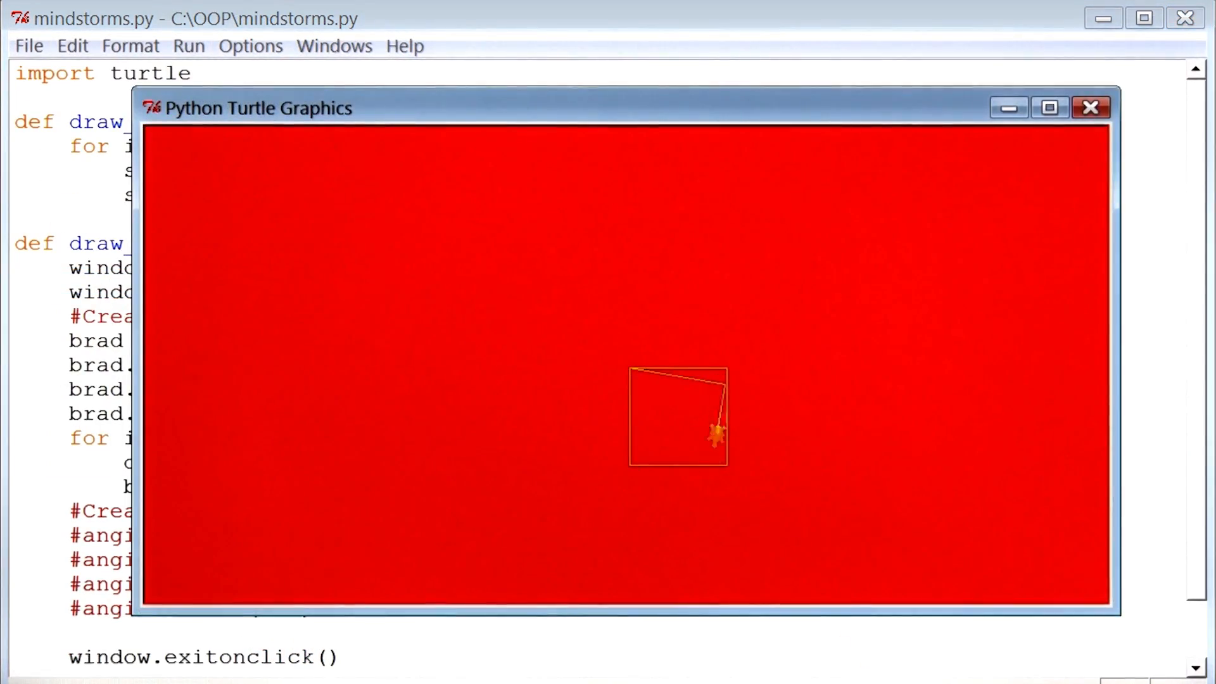